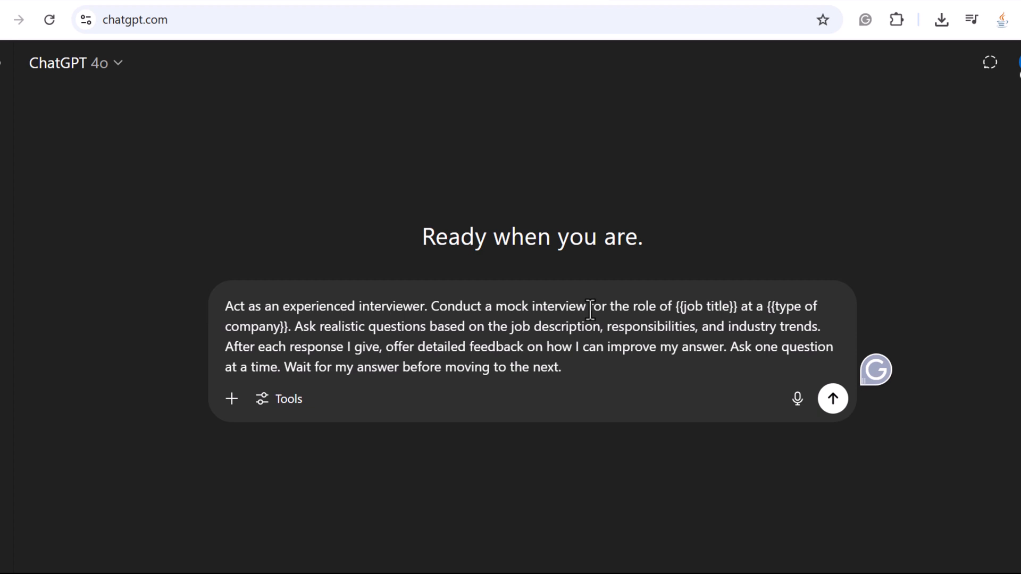
Step: Clear the job title and company placeholders in the mock-interview prompt
double_click(702, 307)
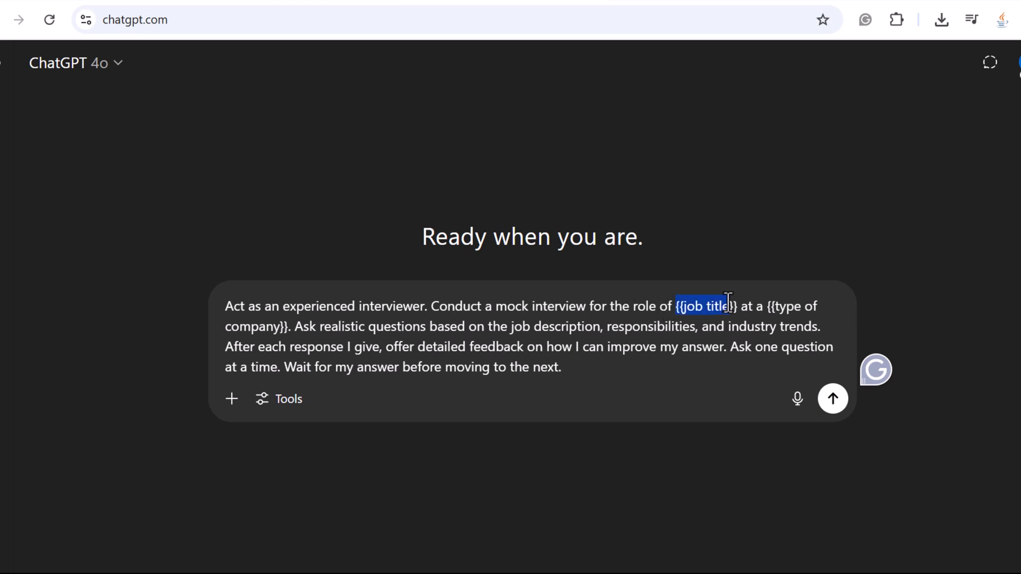
drag(732, 307, 380, 327)
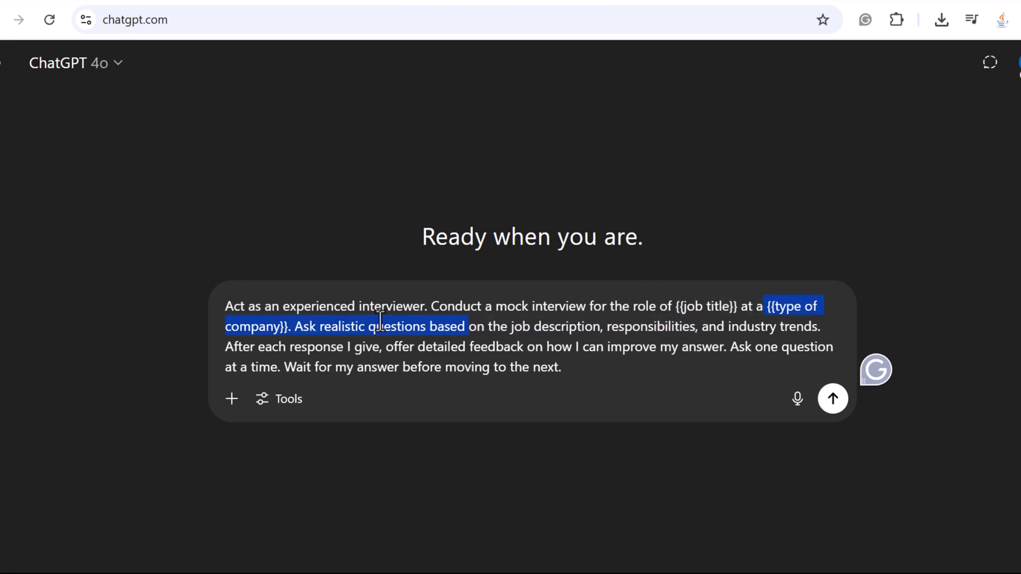
click(508, 327)
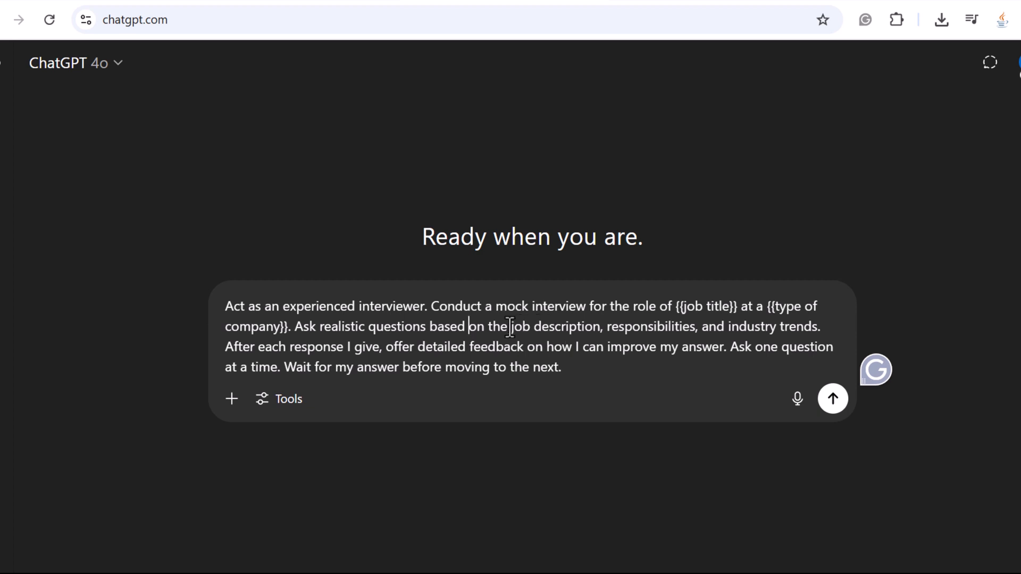
double_click(650, 327)
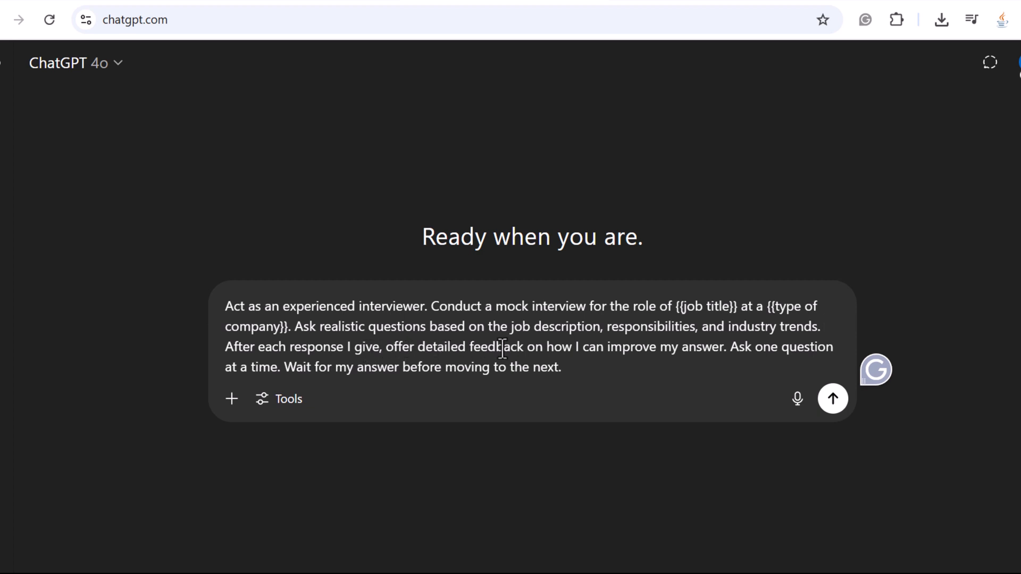
mouse_move(725, 350)
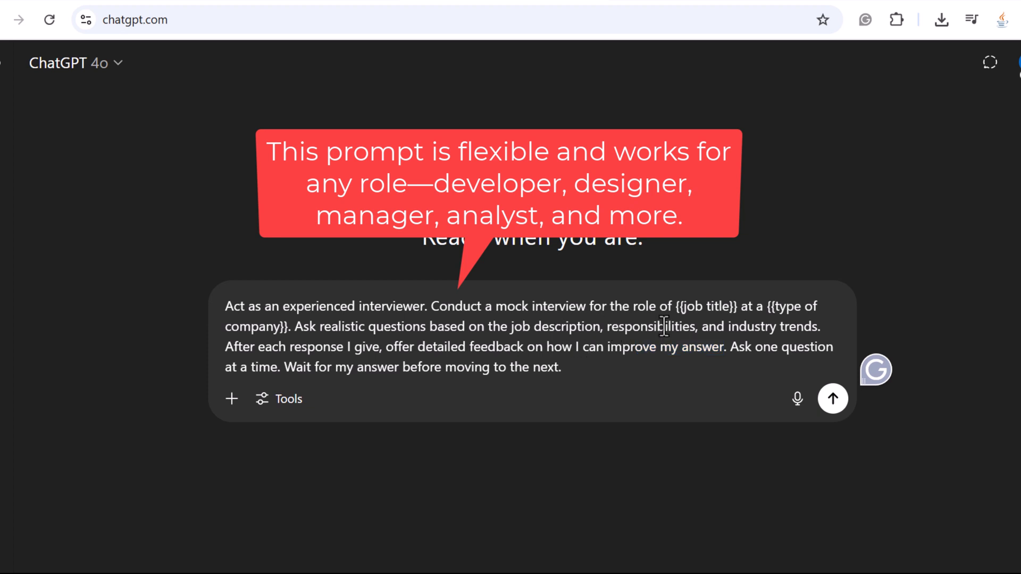
drag(224, 306, 727, 347)
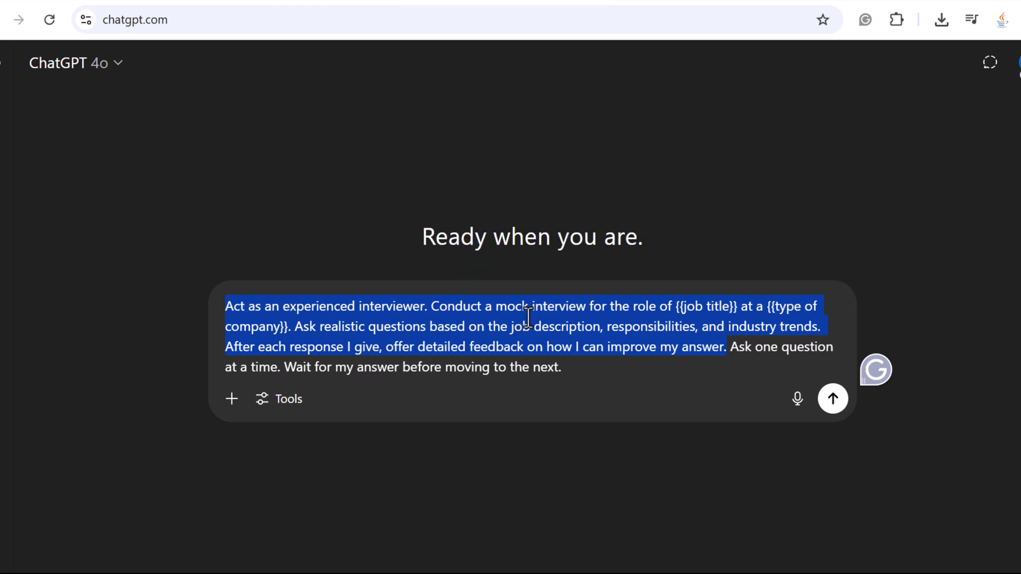
click(732, 347)
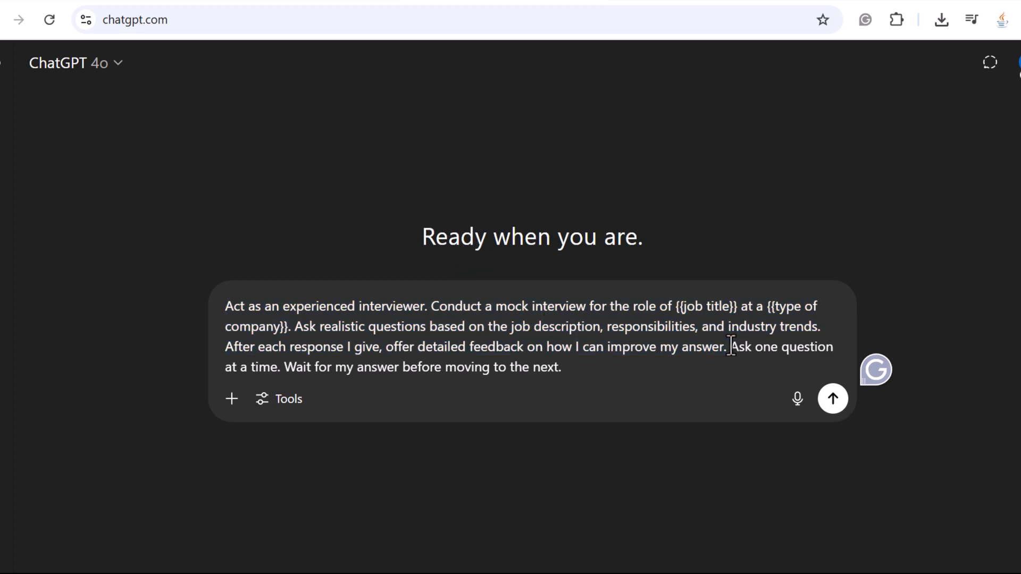
drag(731, 347, 560, 367)
text(softwar)
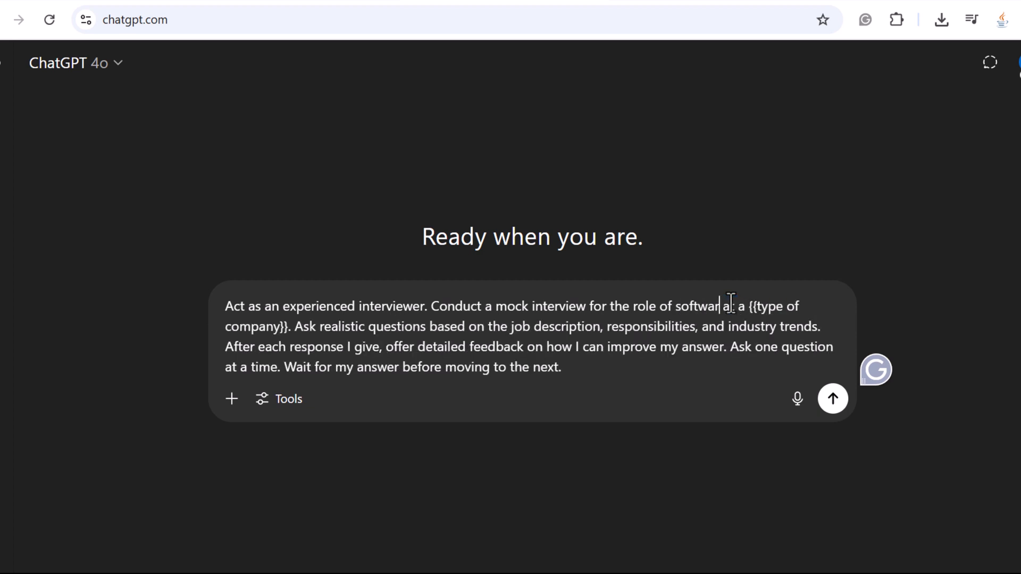
Step: Fill in 'software engineer' and 'tech startup', then send the prompt
text(engineer)
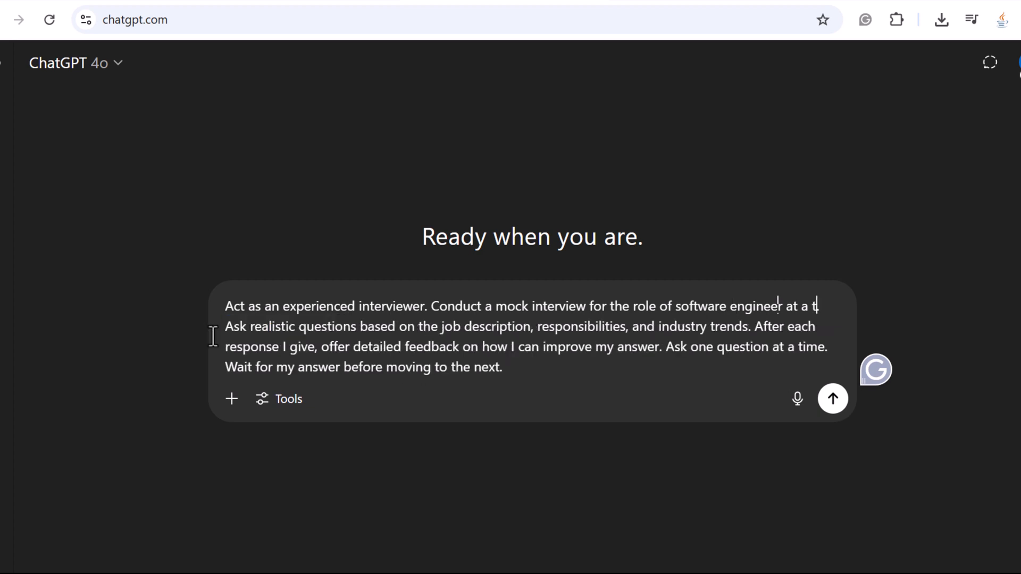
text(ech start)
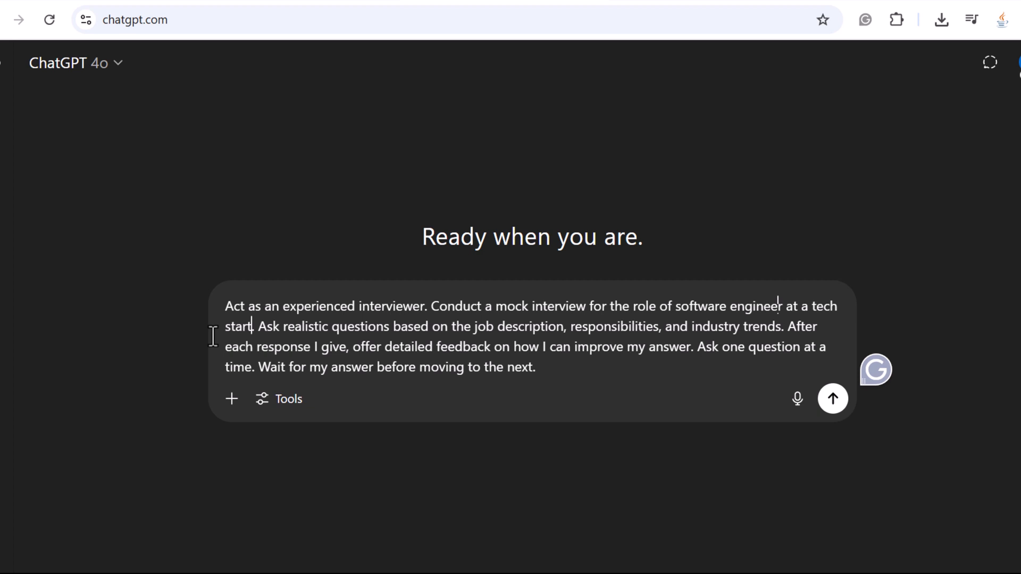
click(833, 399)
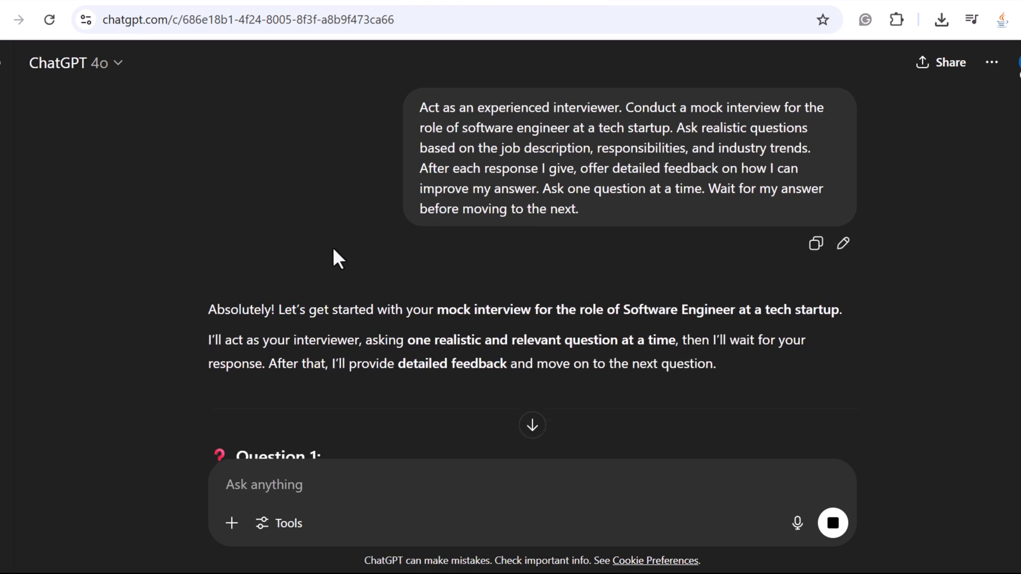
Step: Scroll down to read the interviewer's introduction and Question 1 about a recent project
scroll(down, 3)
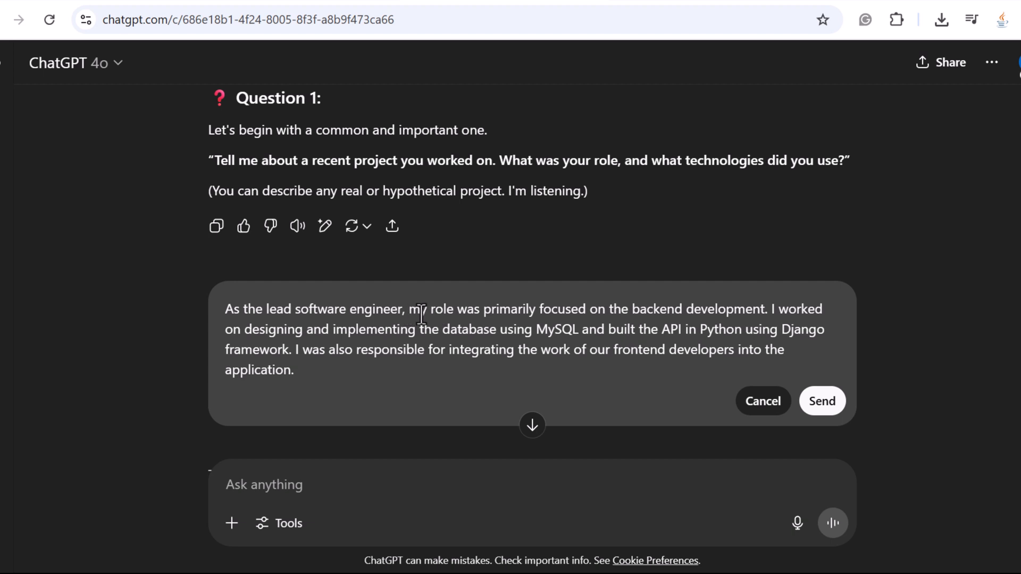
mouse_move(742, 313)
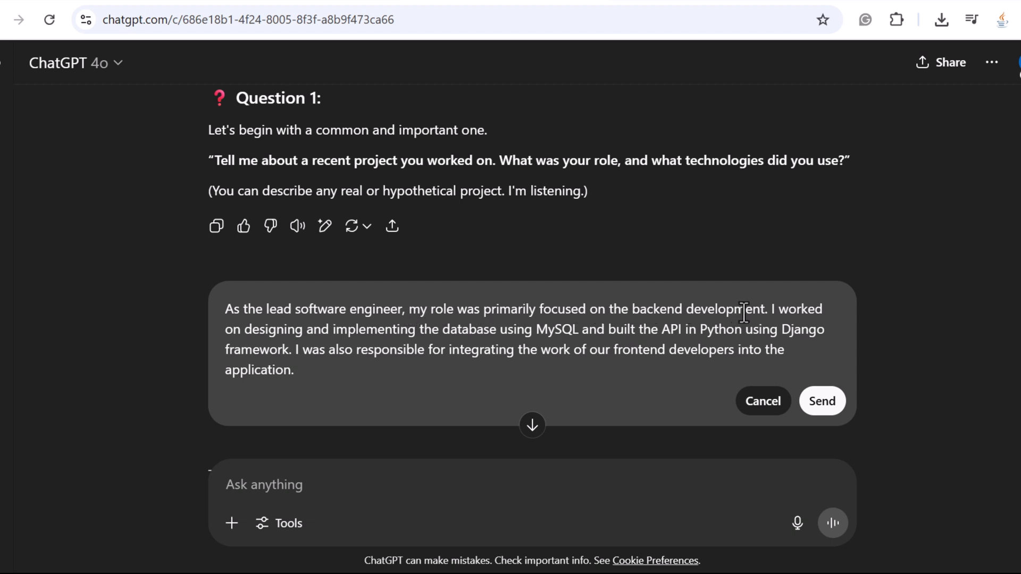
mouse_move(273, 341)
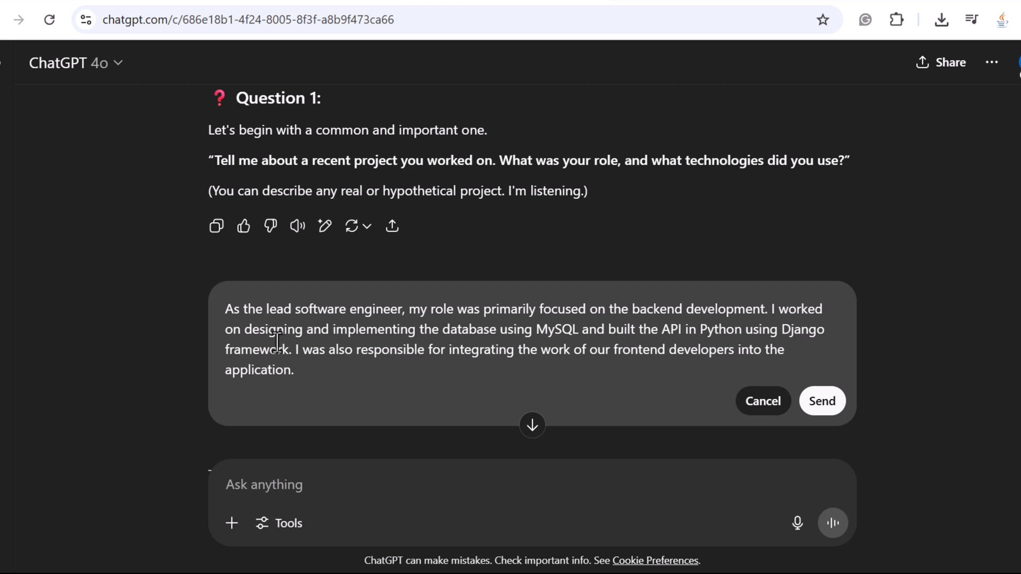
mouse_move(577, 329)
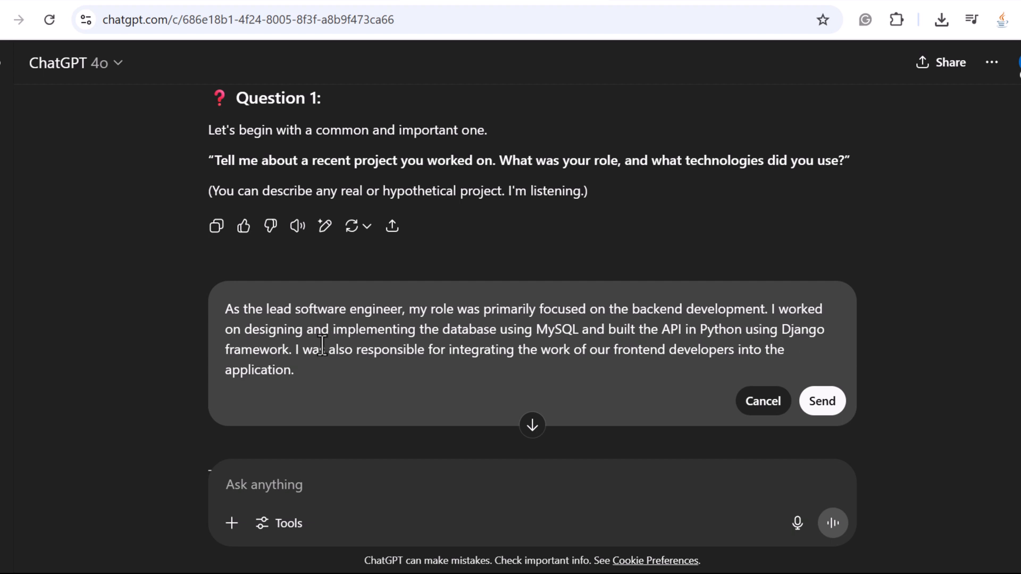
mouse_move(507, 357)
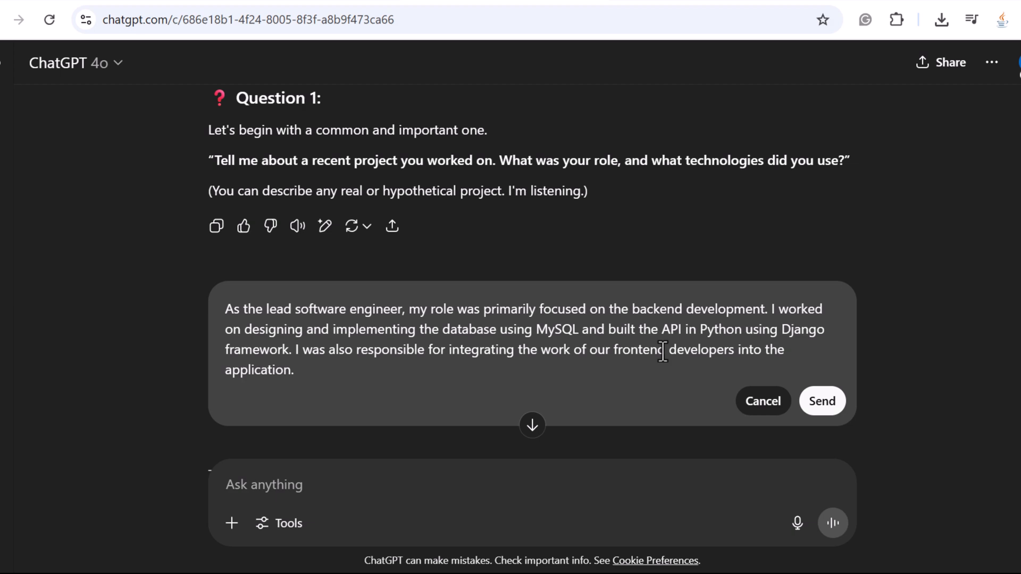
mouse_move(822, 401)
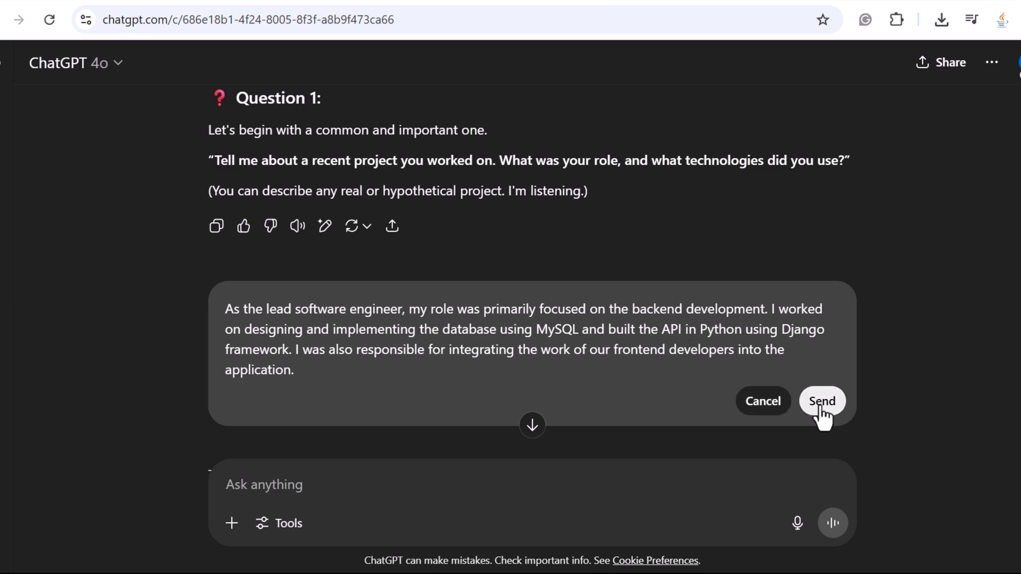
Step: Send the drafted backend answer covering MySQL, Python and Django work
click(822, 401)
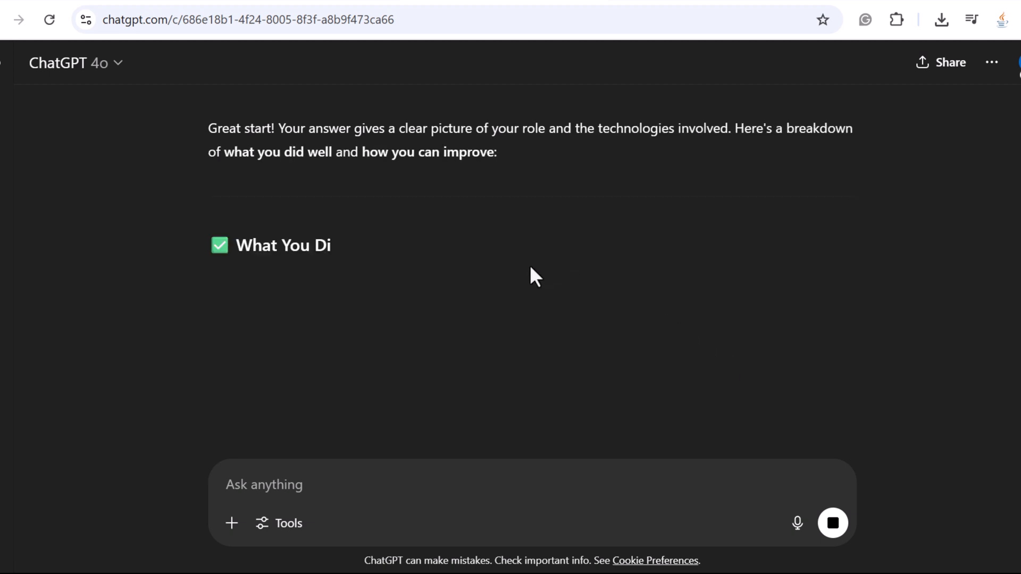
Step: Scroll through the What You Did Well and How You Can Improve feedback sections
scroll(down, 3)
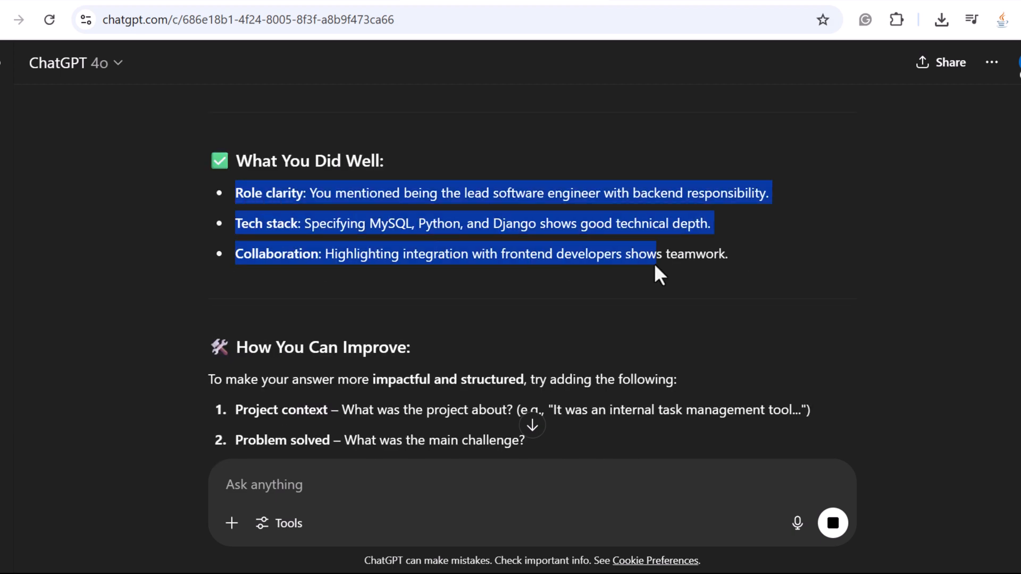
scroll(down, 3)
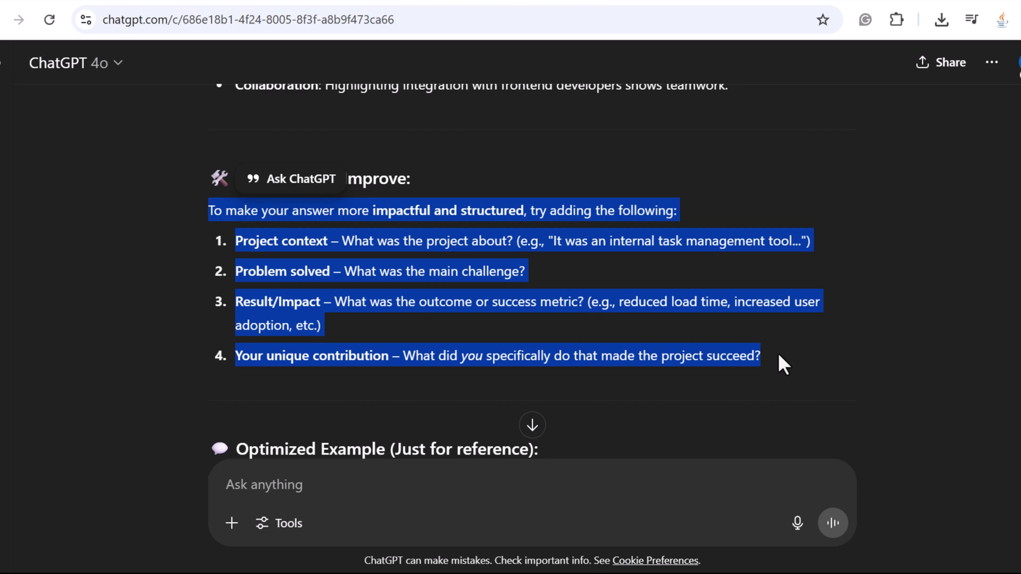
scroll(down, 3)
text(Here’s the job description: [paste JD])
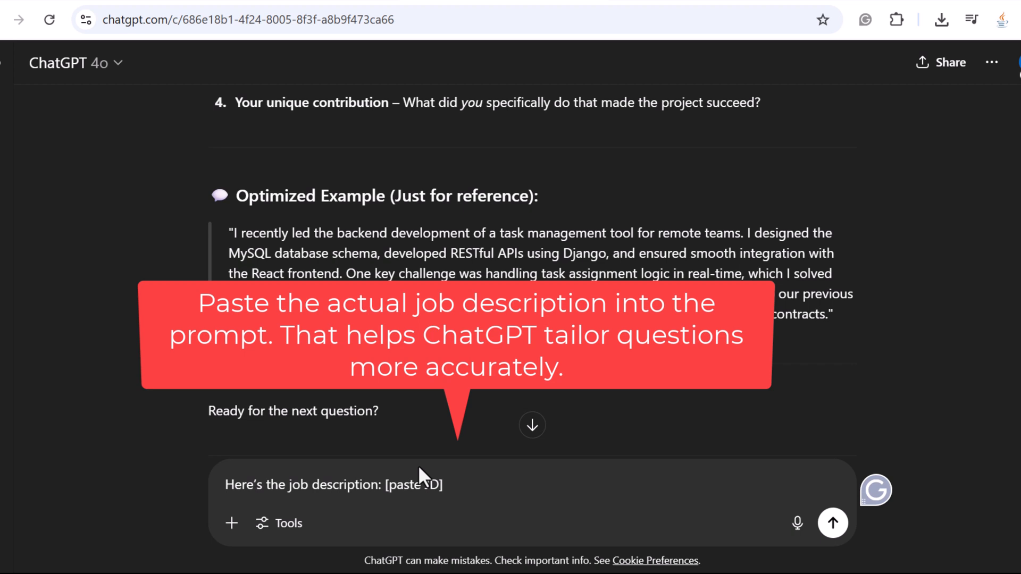
Step: Draft a follow-up adding 'Here's a brief overview of my experience: [paste resume summary]'
click(325, 472)
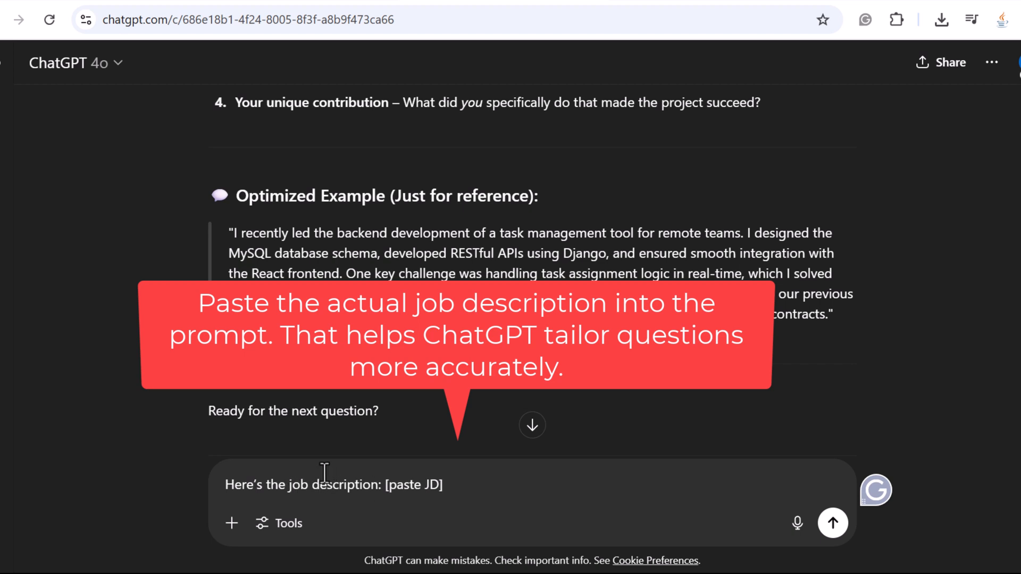
mouse_move(315, 468)
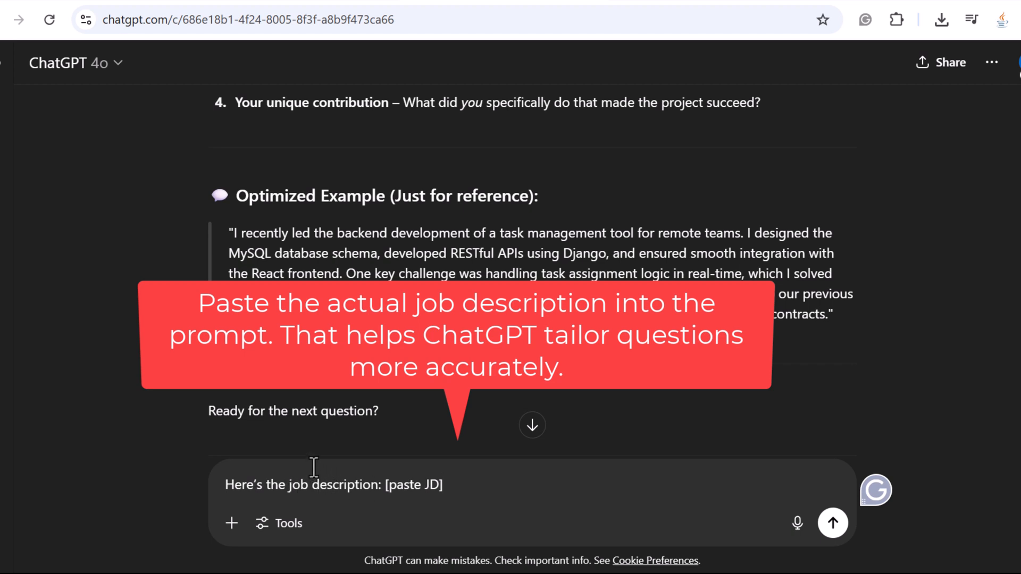
text(Here's a brief overview of my experience: [paste resume summary])
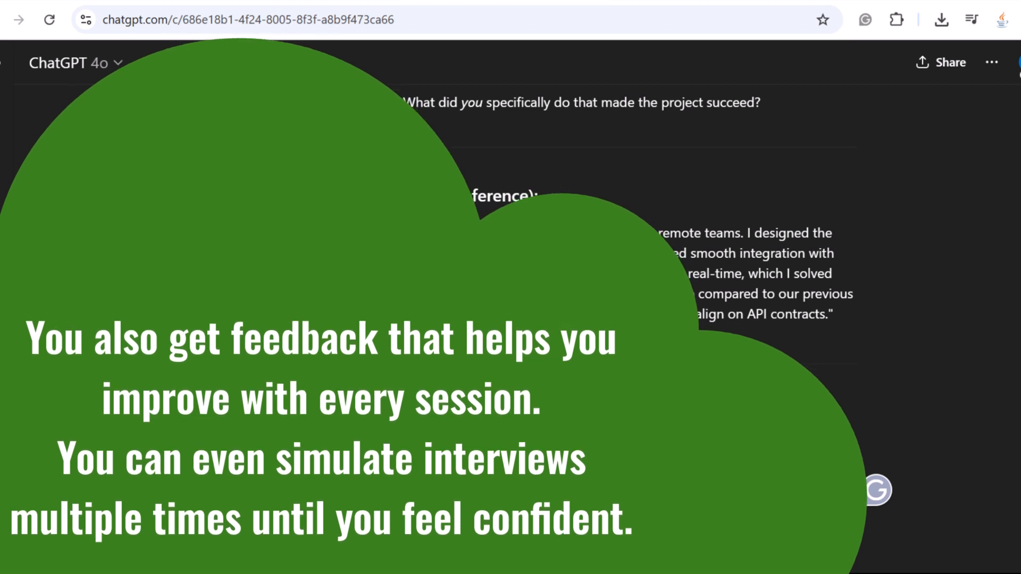
scroll(down, 3)
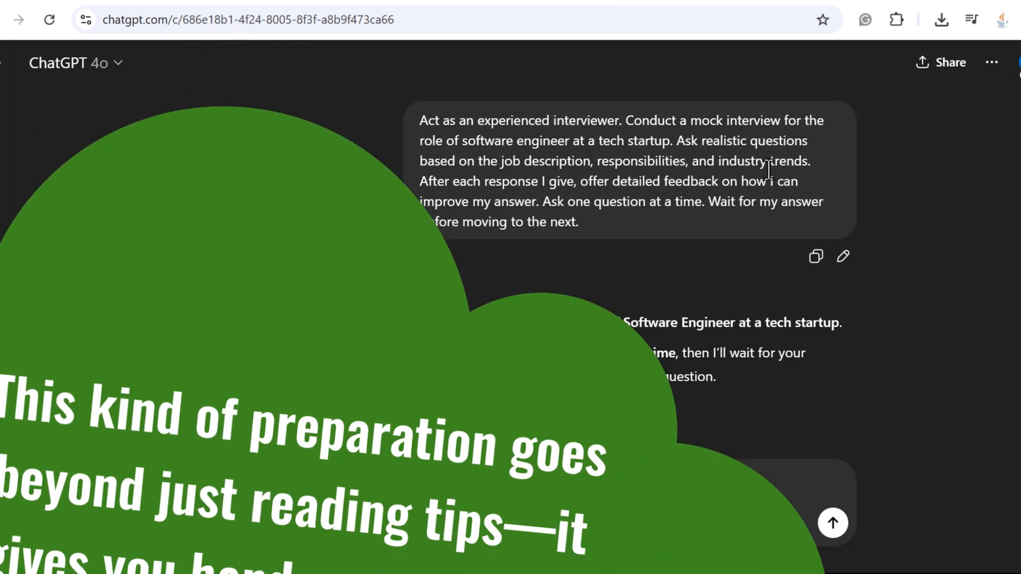